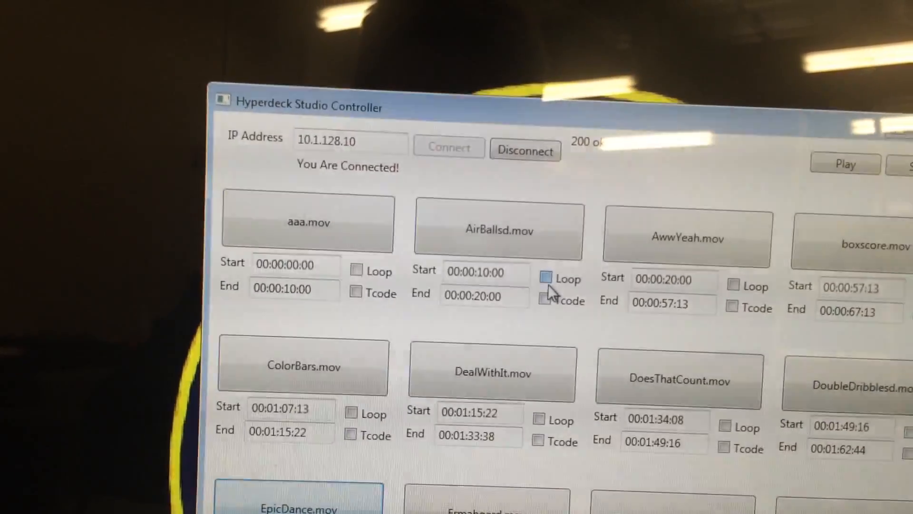
Enable both Loop and Tcode for the AirBallsd.mov clip (00:00:10:00–00:00:20:00).
click(498, 230)
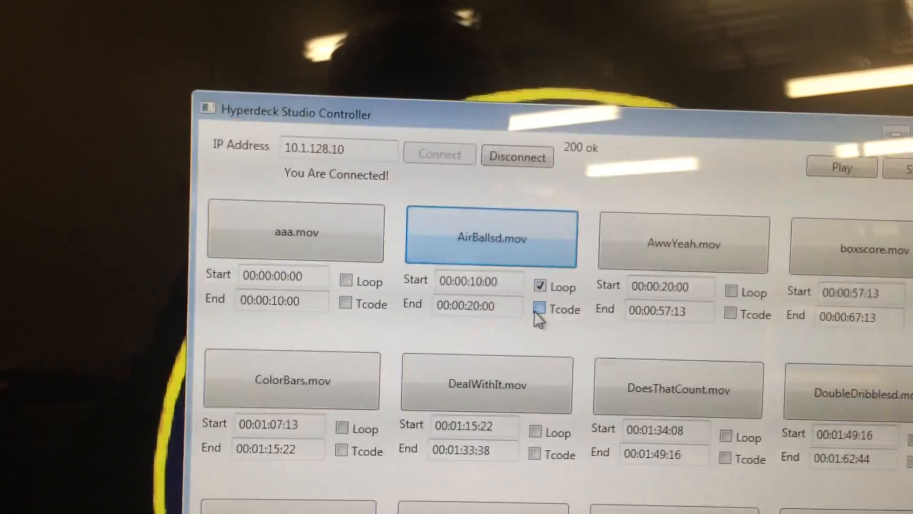
click(539, 309)
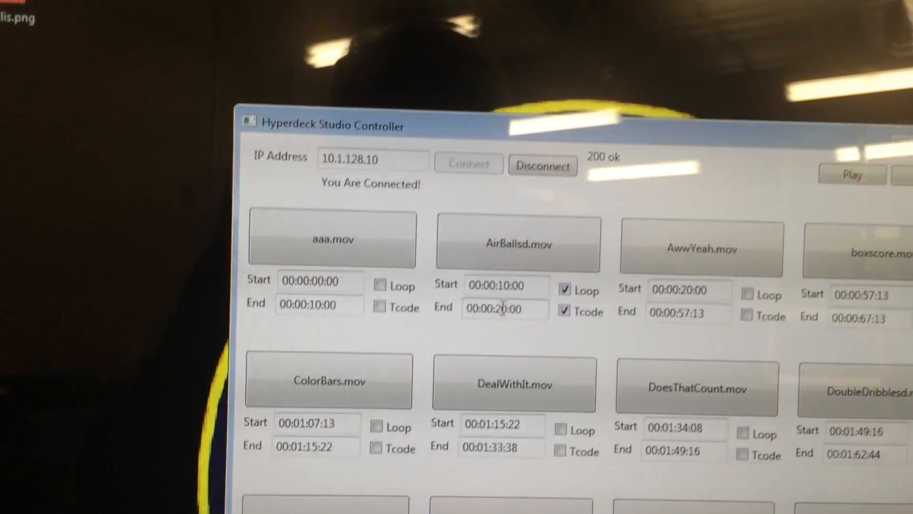